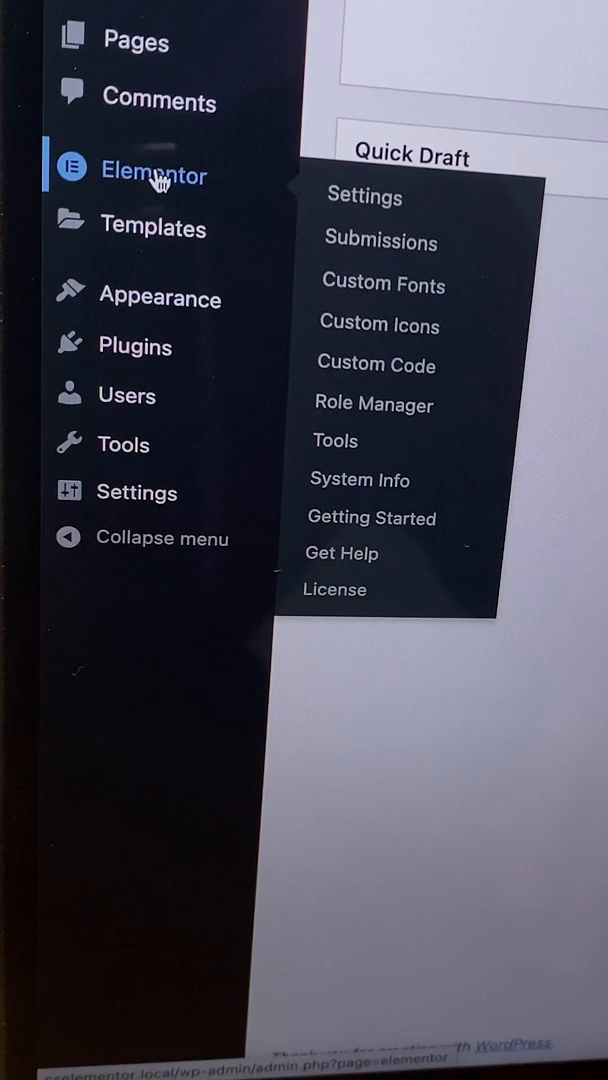
Open Elementor Settings and set Enable Unfiltered File Uploads to Enable under Advanced
click(364, 197)
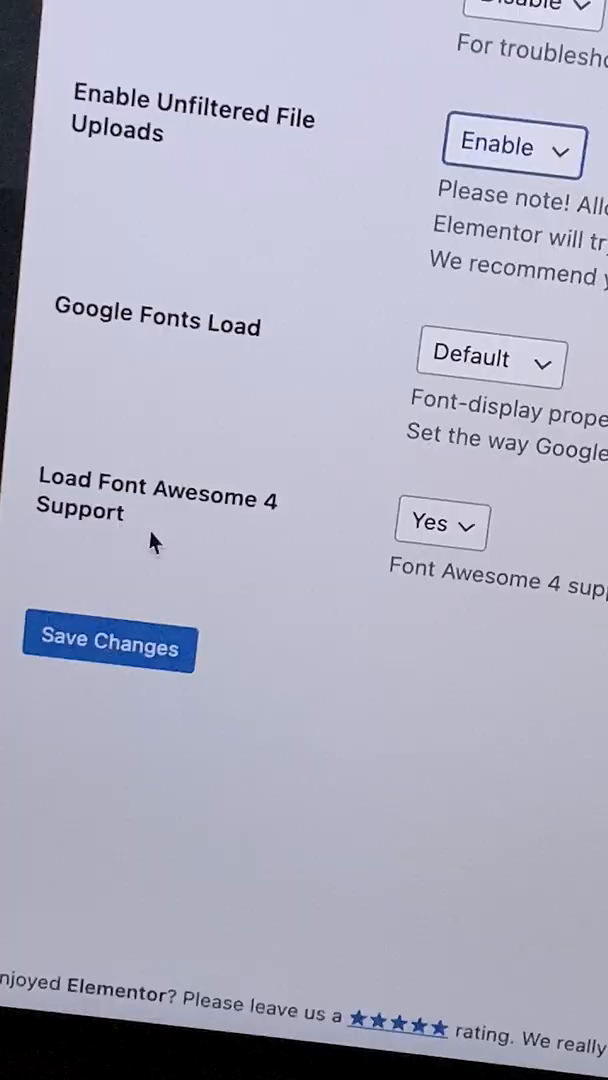
mouse_move(158, 588)
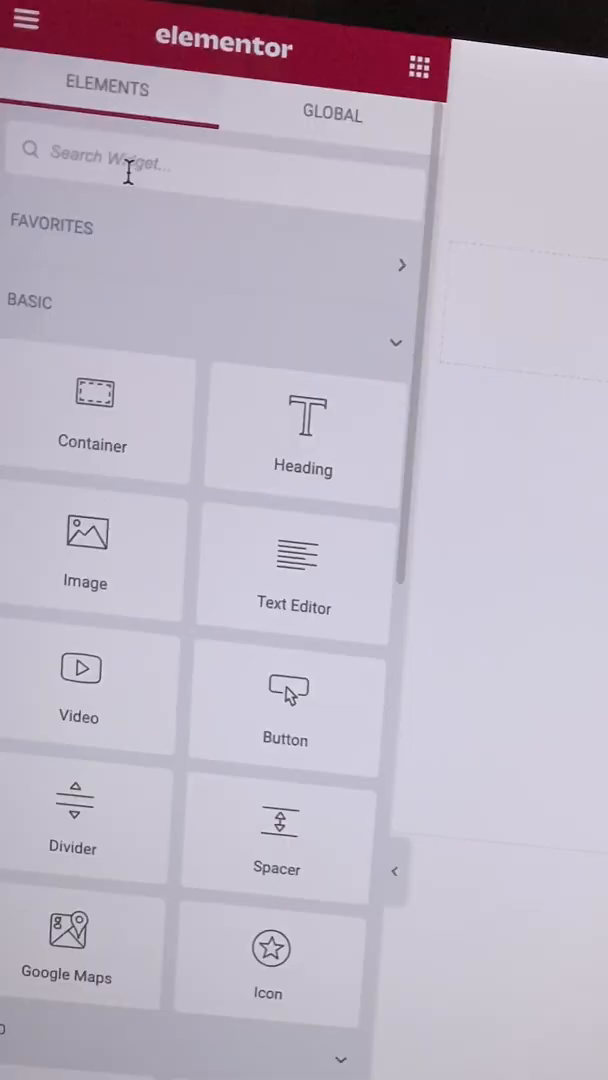
Search the Elements panel for 'icon' to show Icon, Icon Box, Icon List and Social Icons
text(icon)
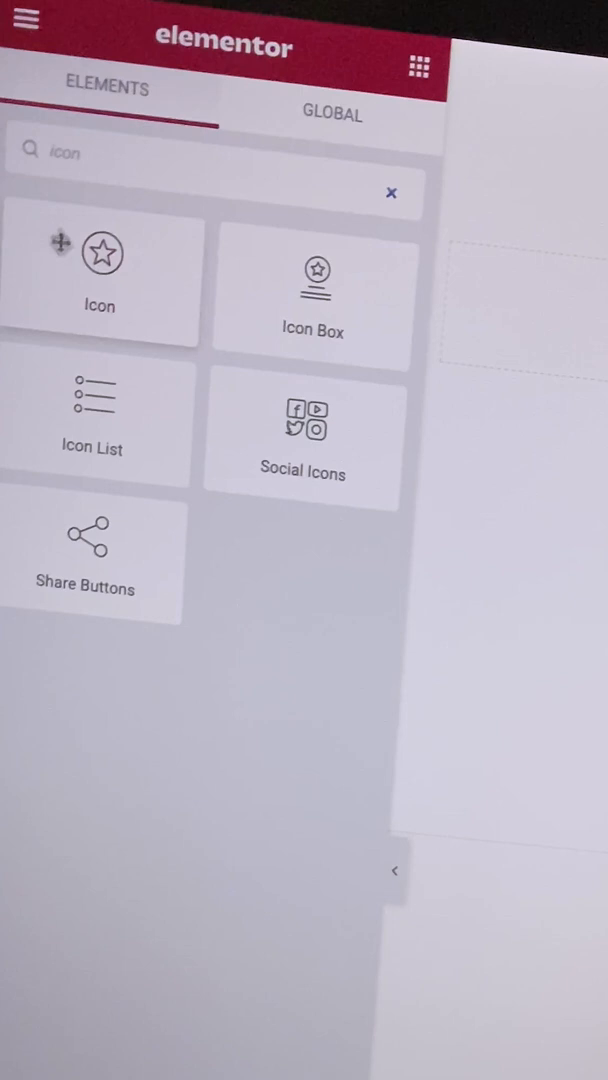